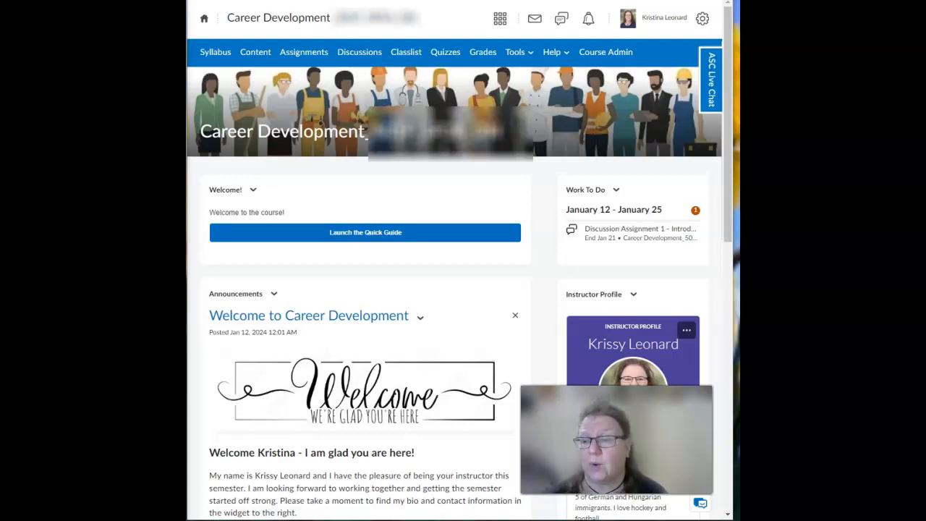
Show the Welcome module's learning objectives, to-do list and course tour video in Content
{"action": "scroll", "scroll_direction": "down", "scroll_amount": 3}
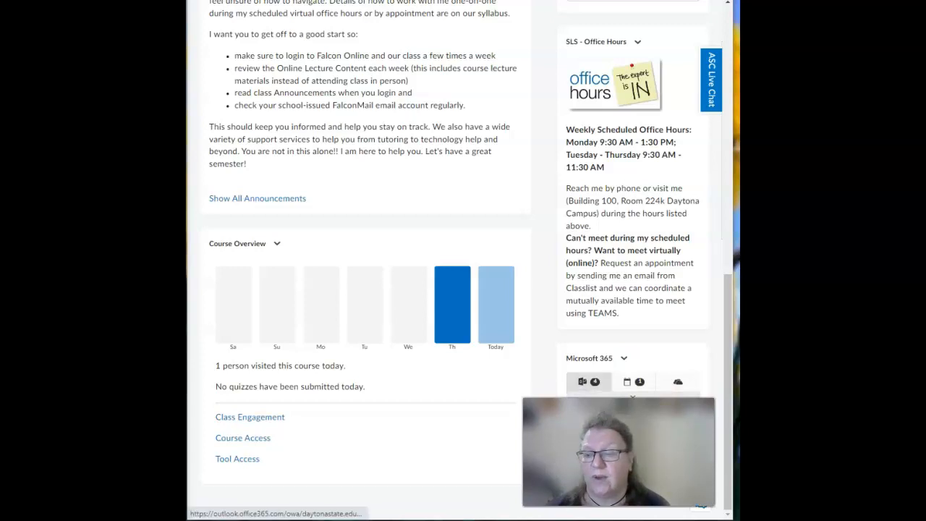
{"action": "mouse_move", "coordinate": [581, 382]}
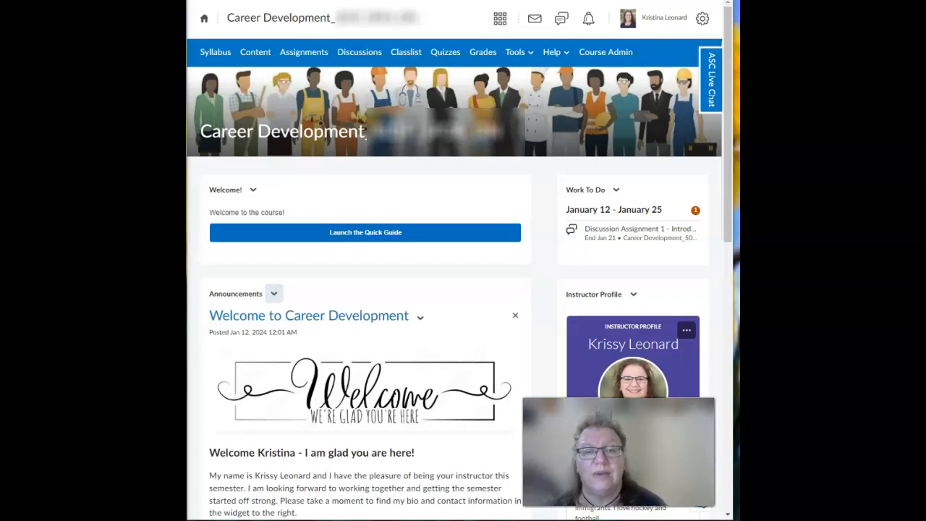
{"action": "mouse_move", "coordinate": [273, 294]}
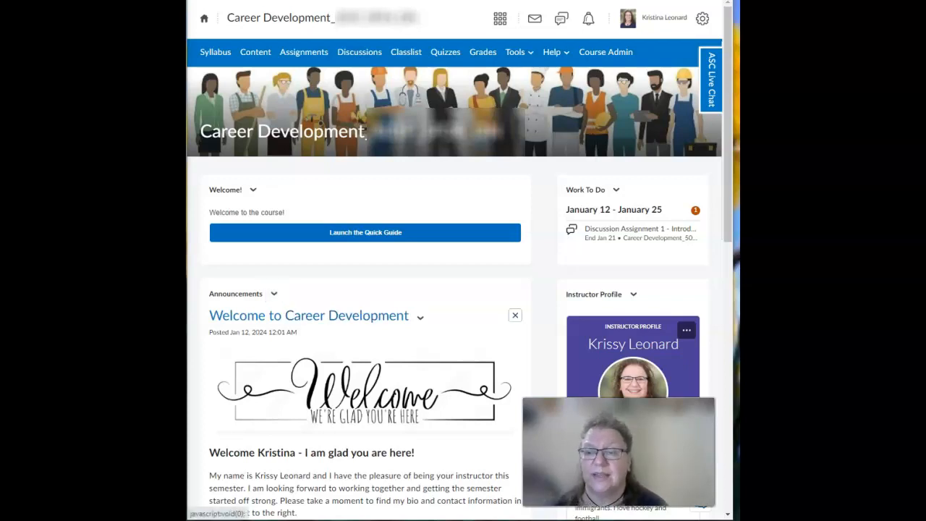
{"action": "mouse_move", "coordinate": [515, 315]}
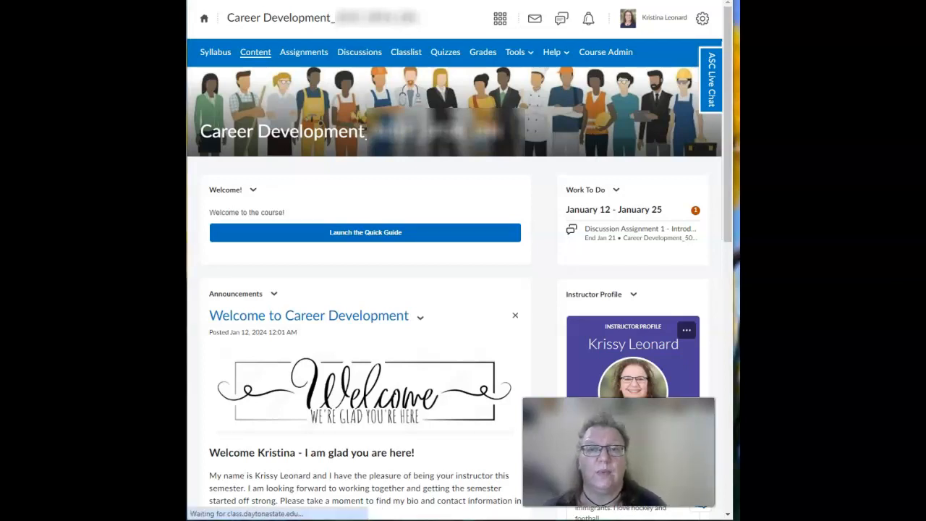
{"action": "left_click", "coordinate": [254, 52]}
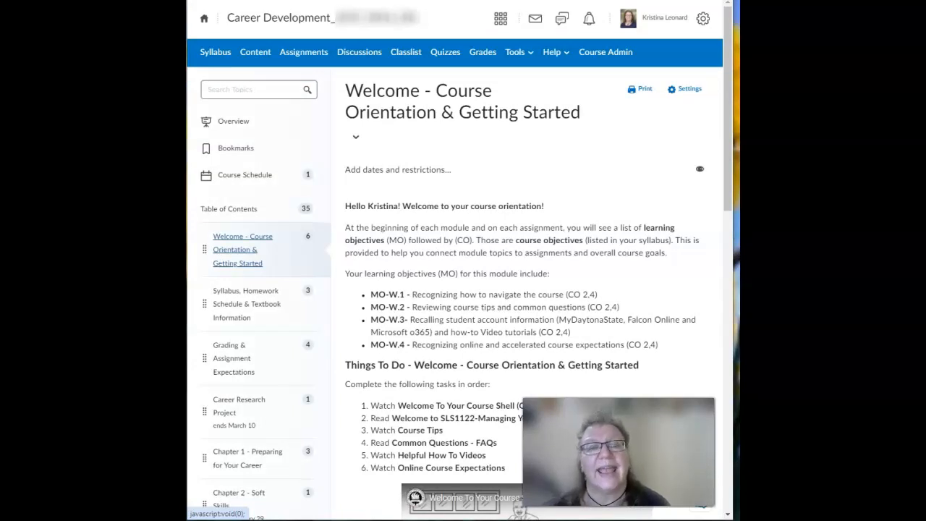
{"action": "scroll", "scroll_direction": "down", "scroll_amount": 3}
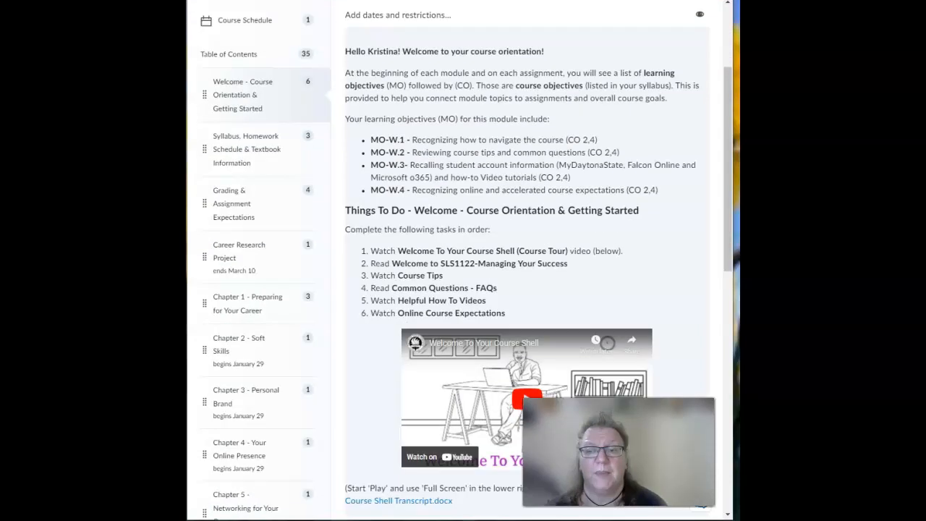
{"action": "scroll", "scroll_direction": "down", "scroll_amount": 3}
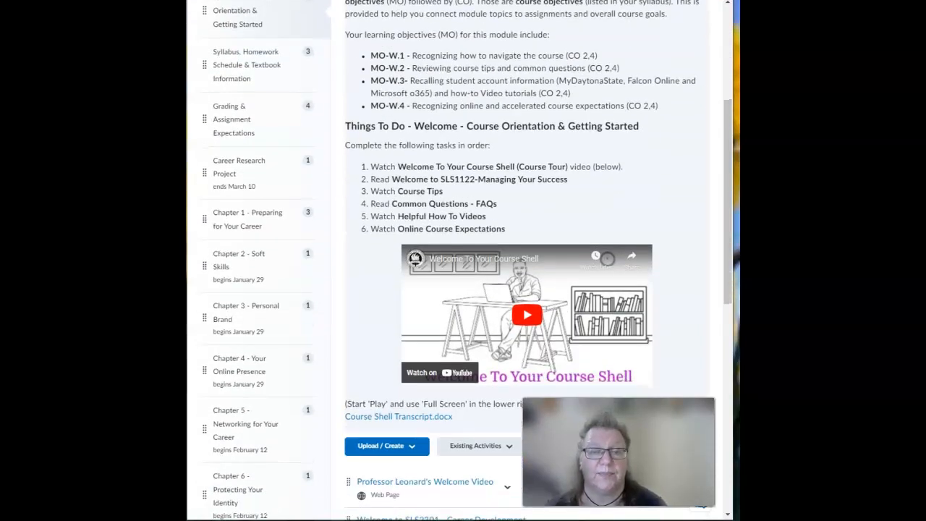
{"action": "scroll", "scroll_direction": "up", "scroll_amount": 3}
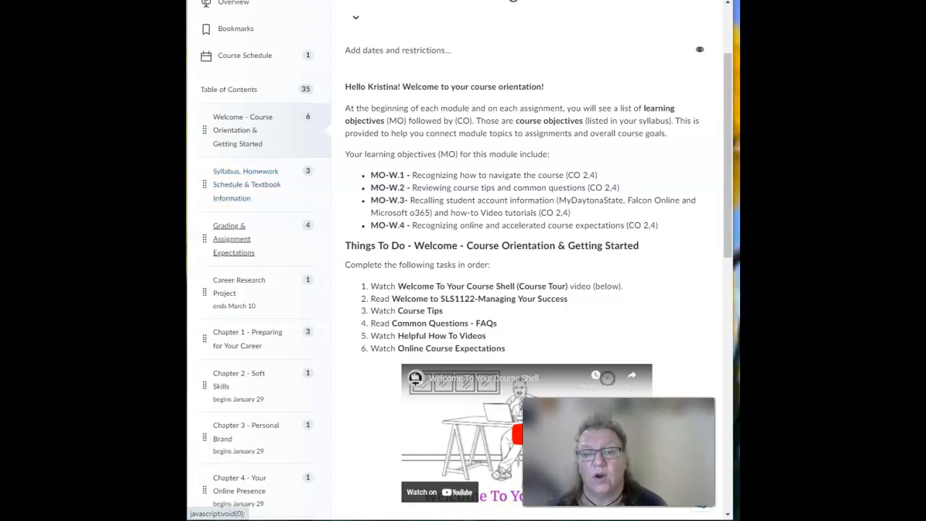
{"action": "scroll", "scroll_direction": "down", "scroll_amount": 3}
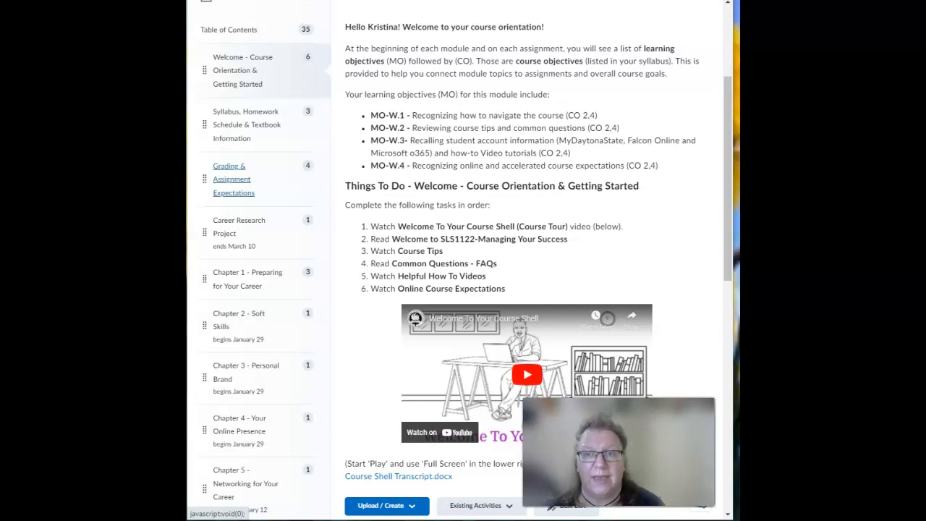
Scroll the course homepage to the SLS - Office Hours widget below the welcome announcement
{"action": "scroll", "scroll_direction": "up", "scroll_amount": 3}
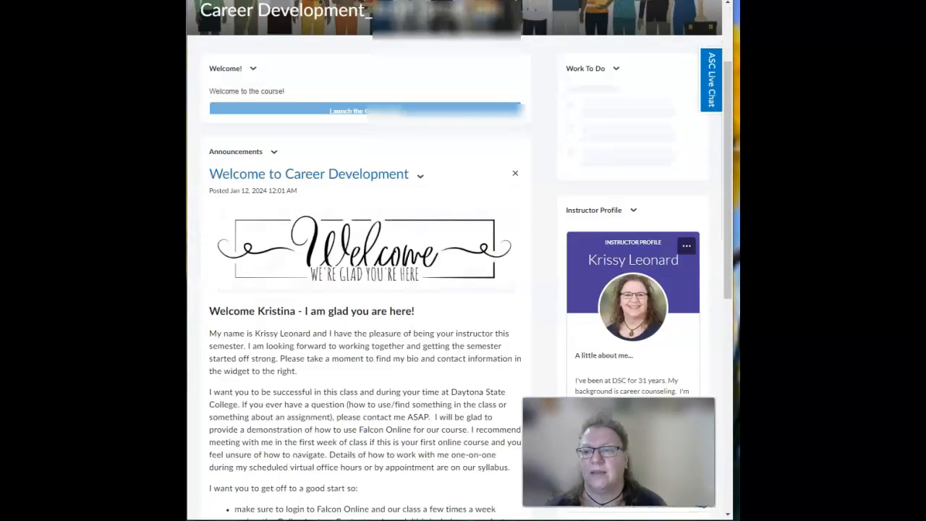
{"action": "scroll", "scroll_direction": "down", "scroll_amount": 3}
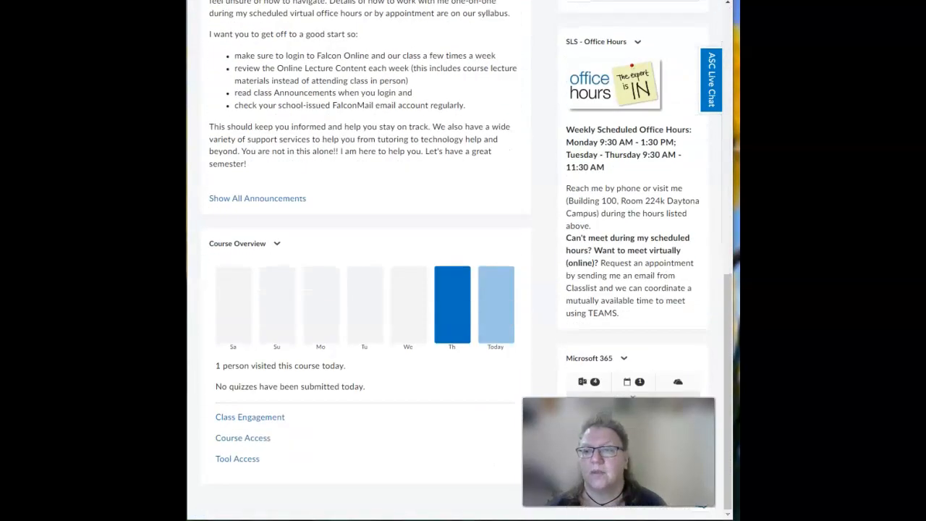